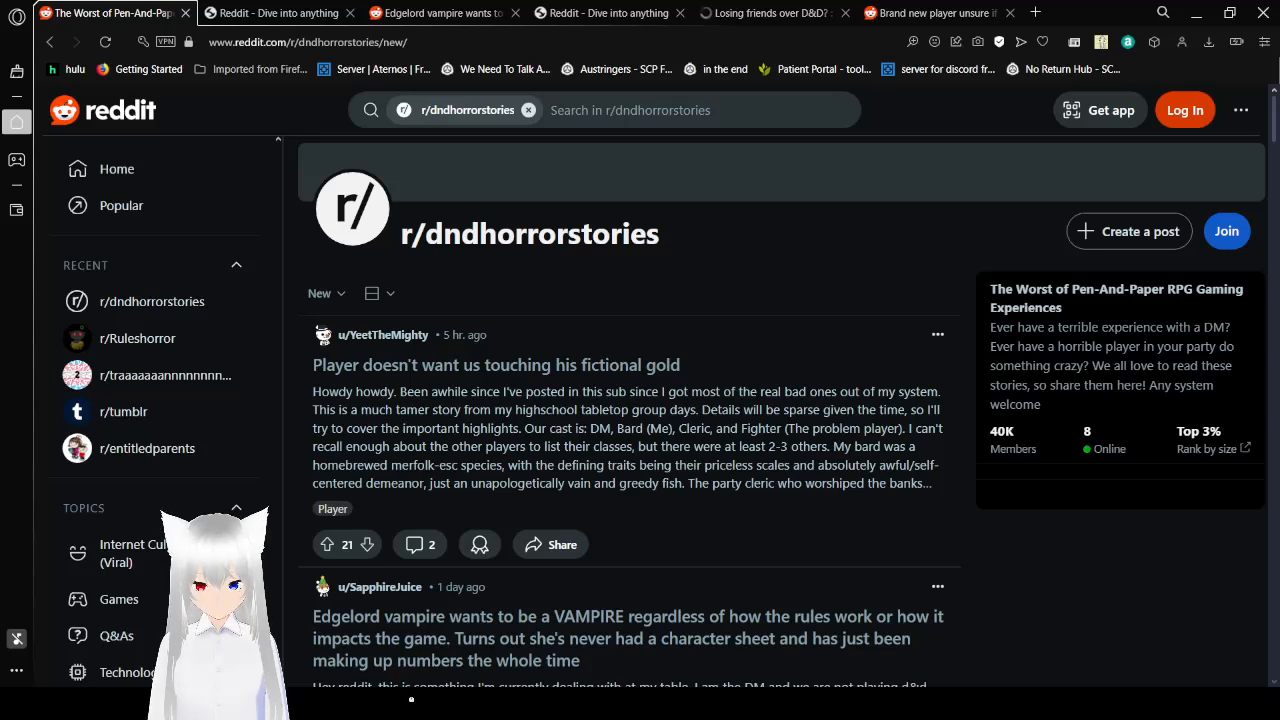
Open the r/dndhorrorstories post 'Player doesn't want us touching his fictional gold' from the second browser tab.
click(270, 13)
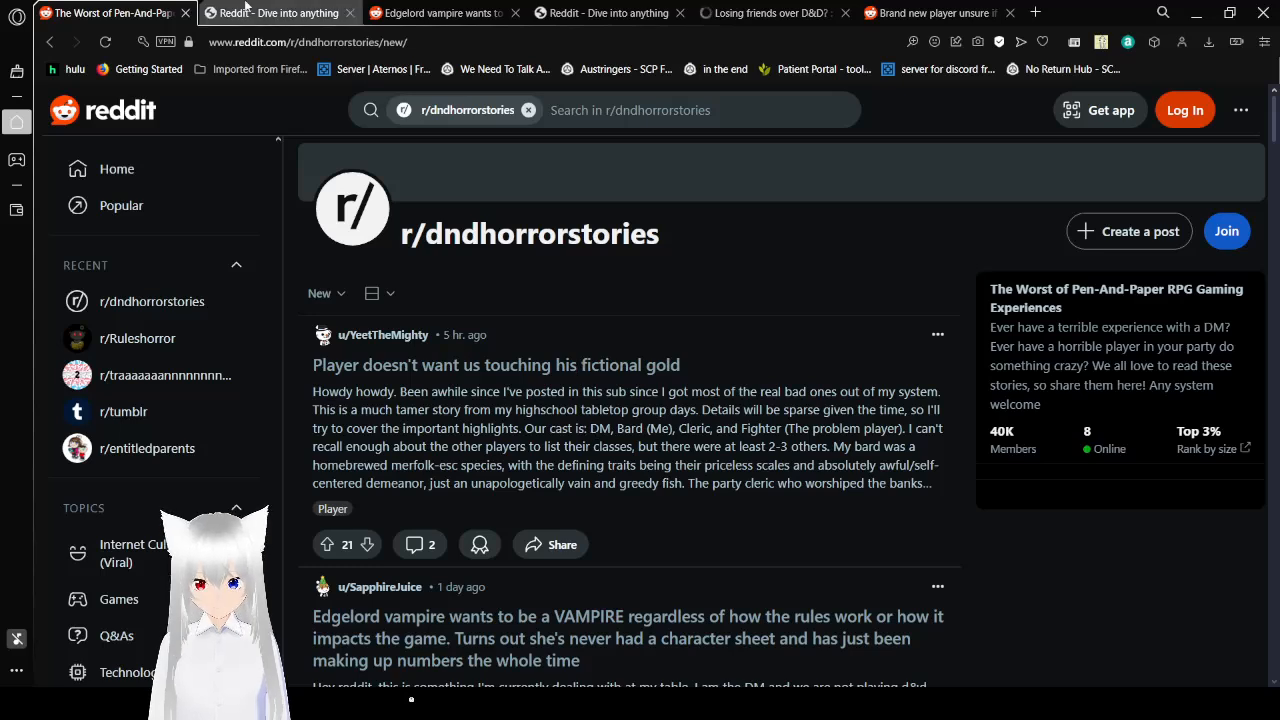
click(495, 364)
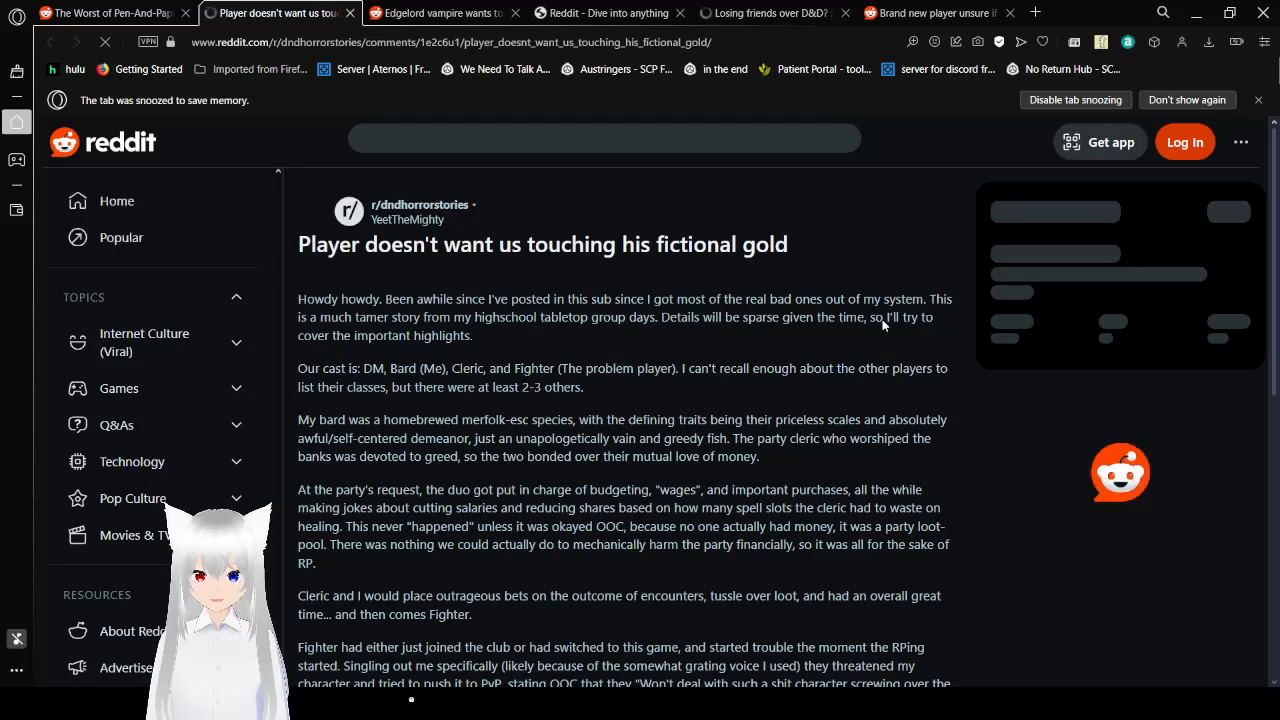
Scroll through the fictional gold story to its vote bar and Add a Comment box.
click(604, 141)
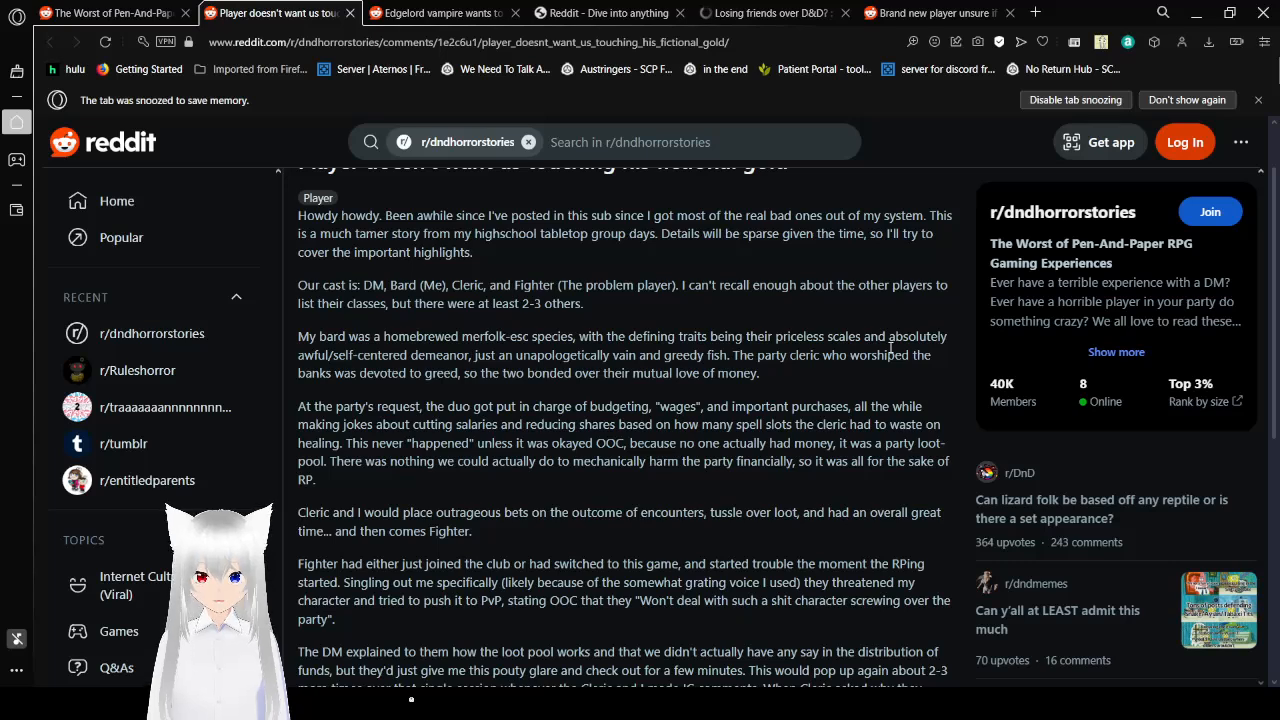
scroll(down, 3)
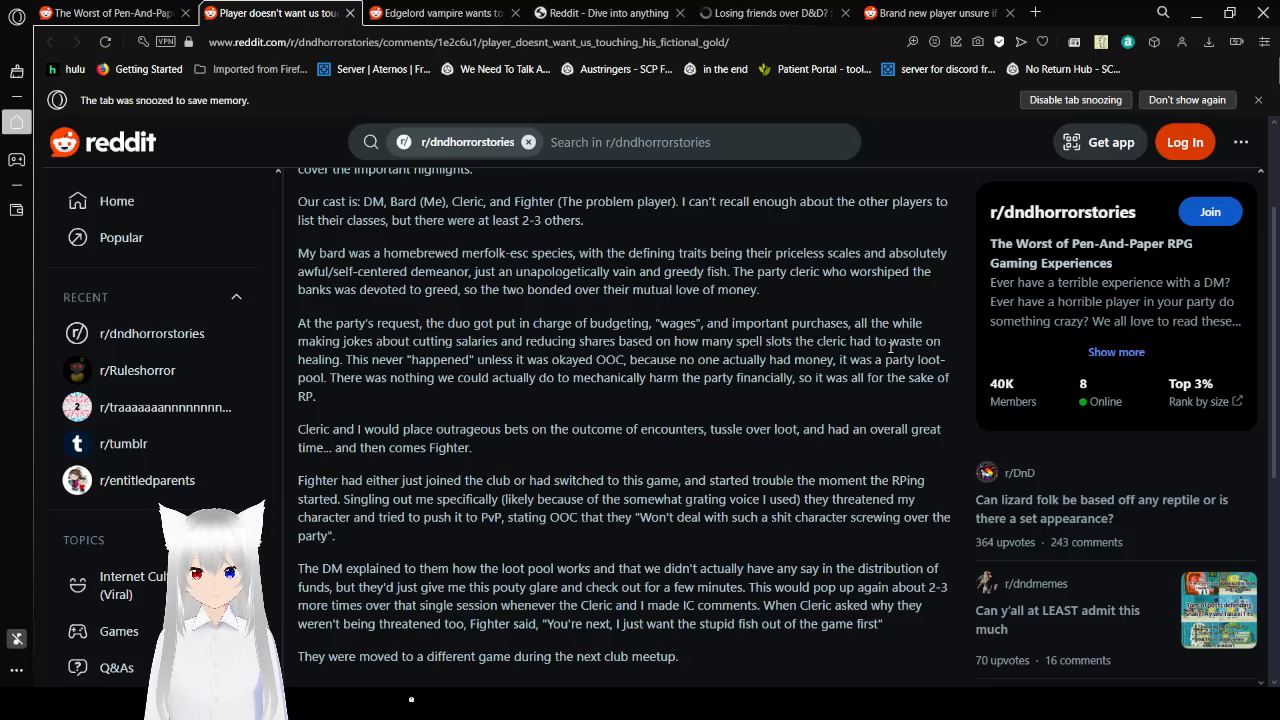
scroll(down, 3)
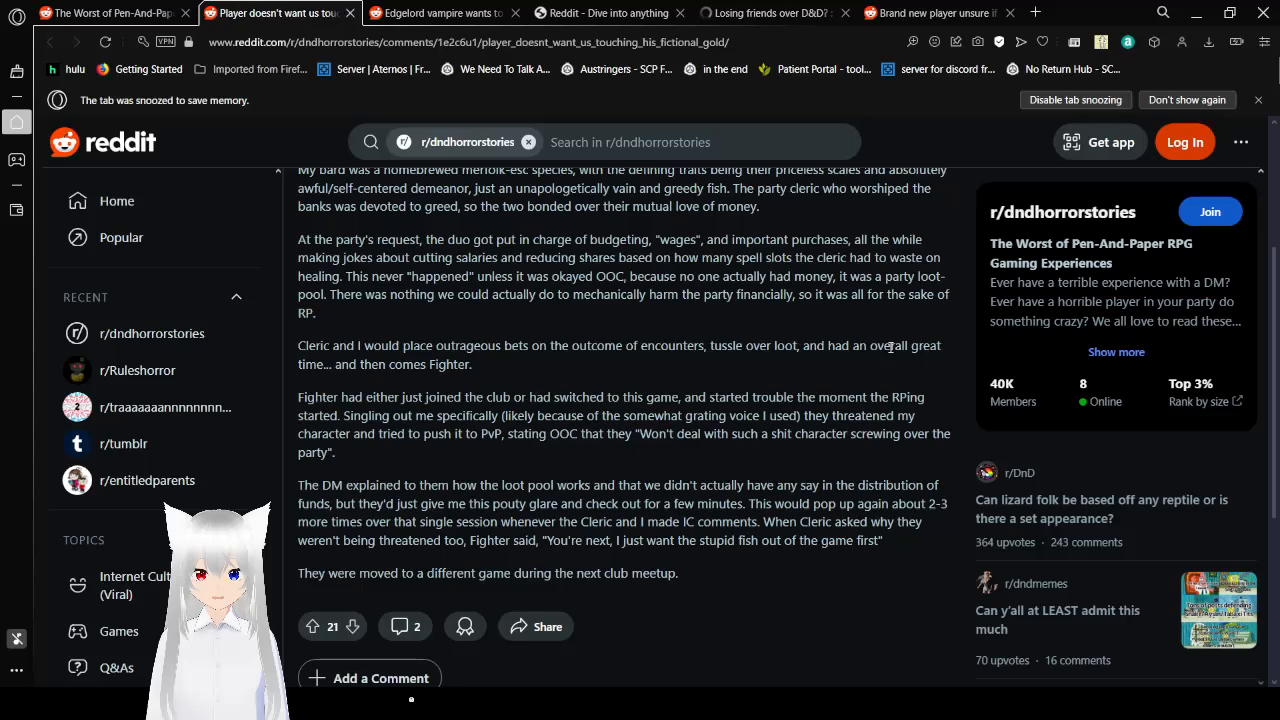
scroll(down, 3)
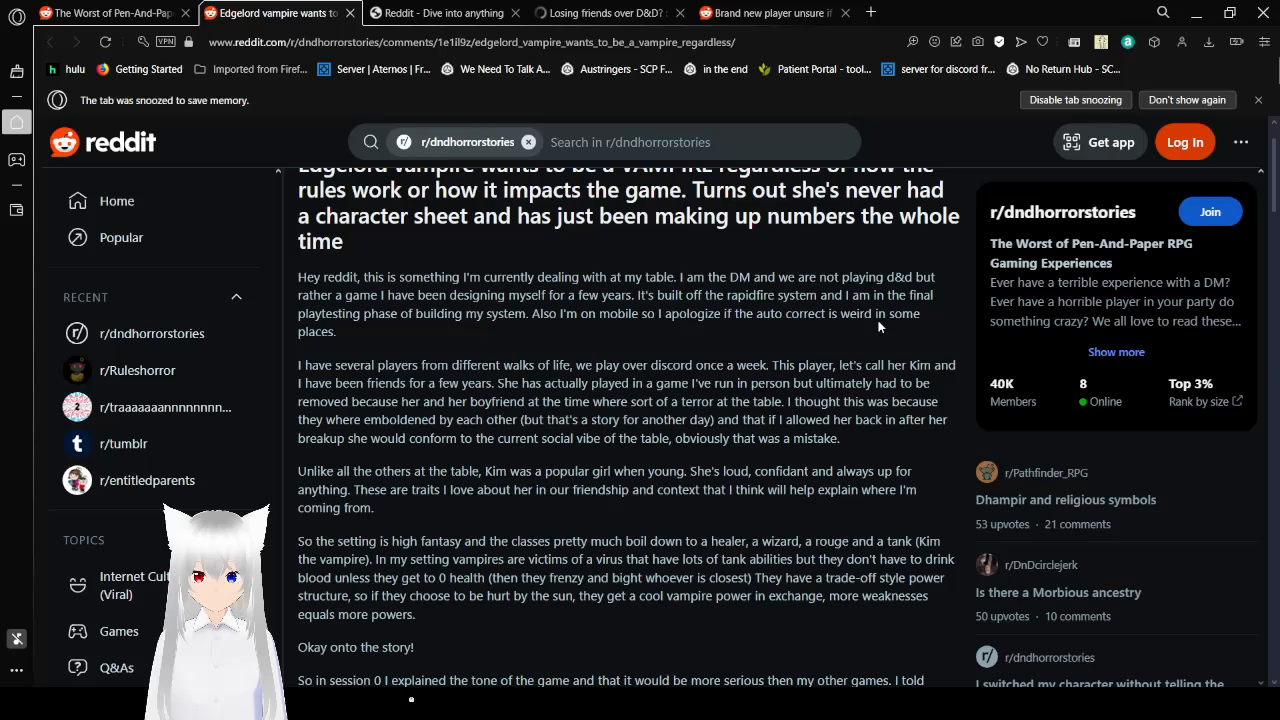
Scroll the edgelord vampire post down to 'An example from last week's game' and the NPC lady scene.
scroll(down, 3)
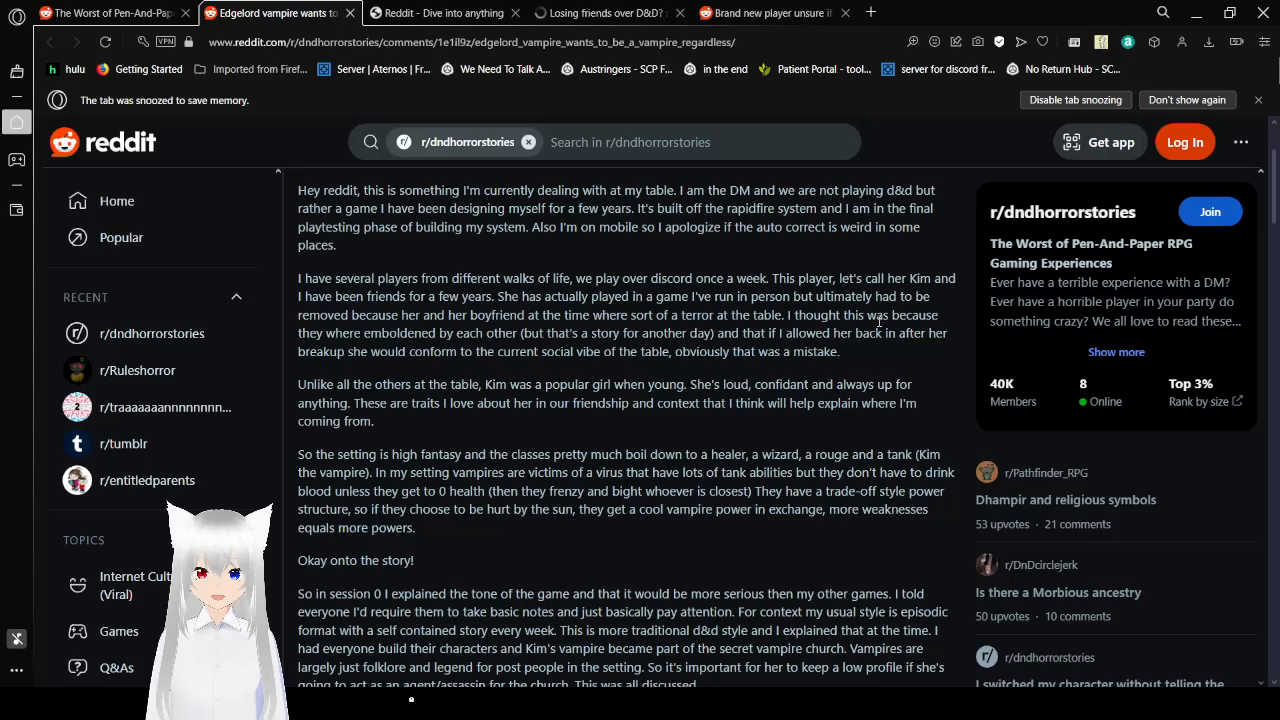
scroll(down, 3)
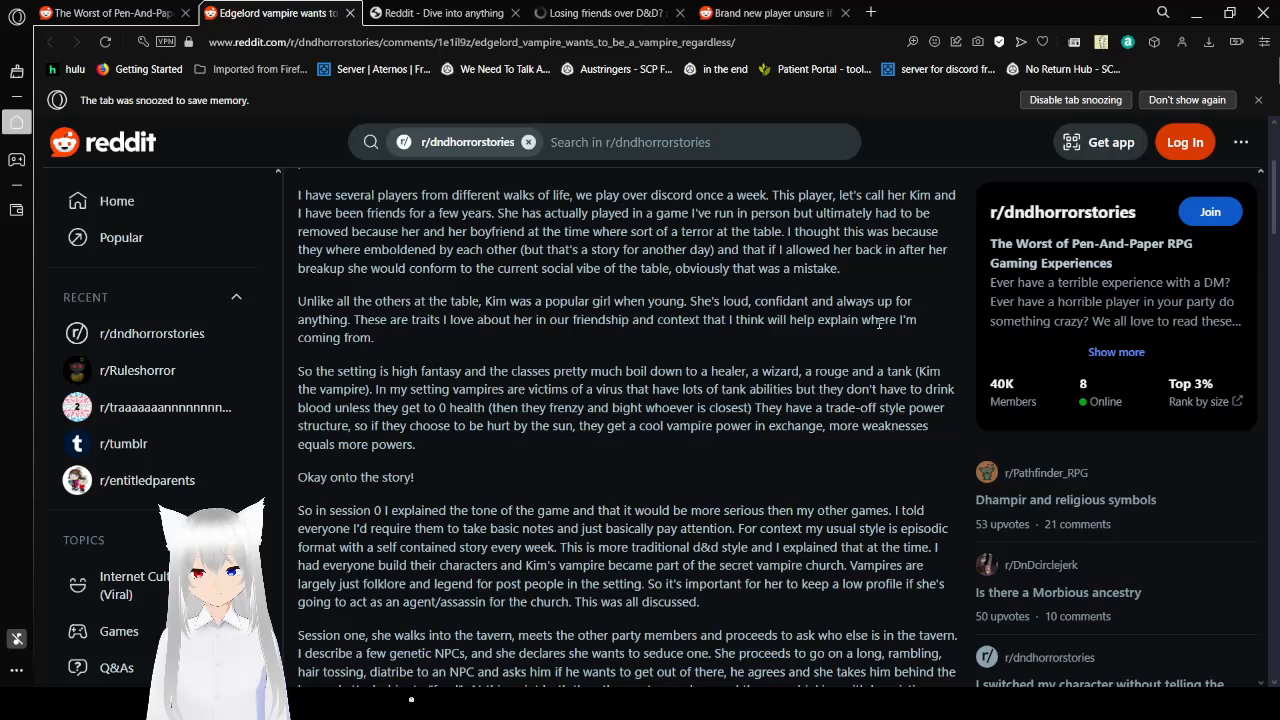
scroll(down, 3)
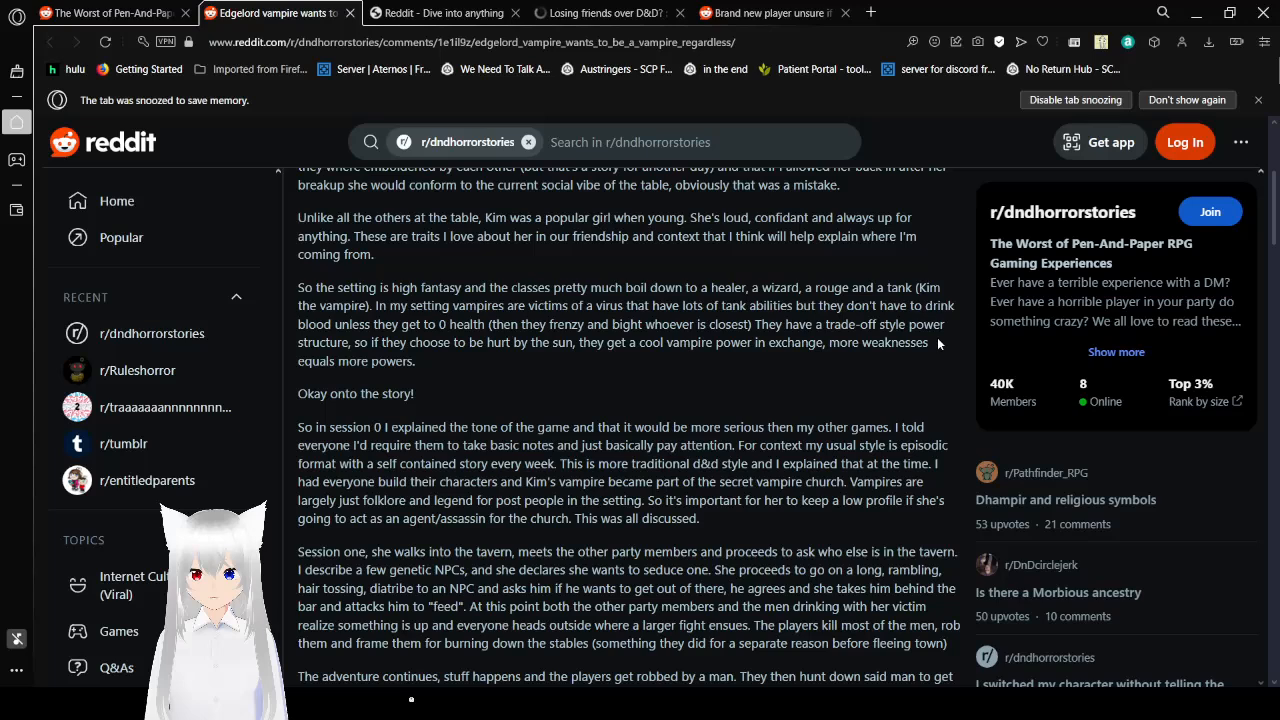
scroll(down, 3)
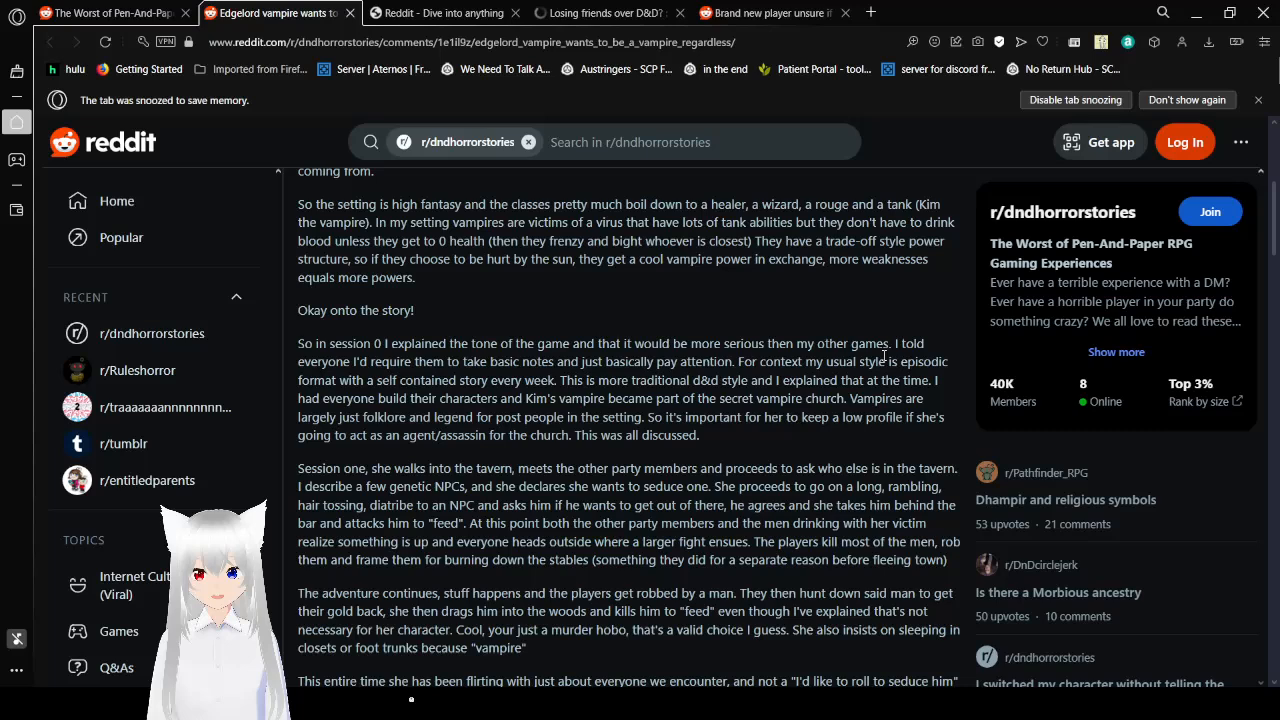
scroll(down, 3)
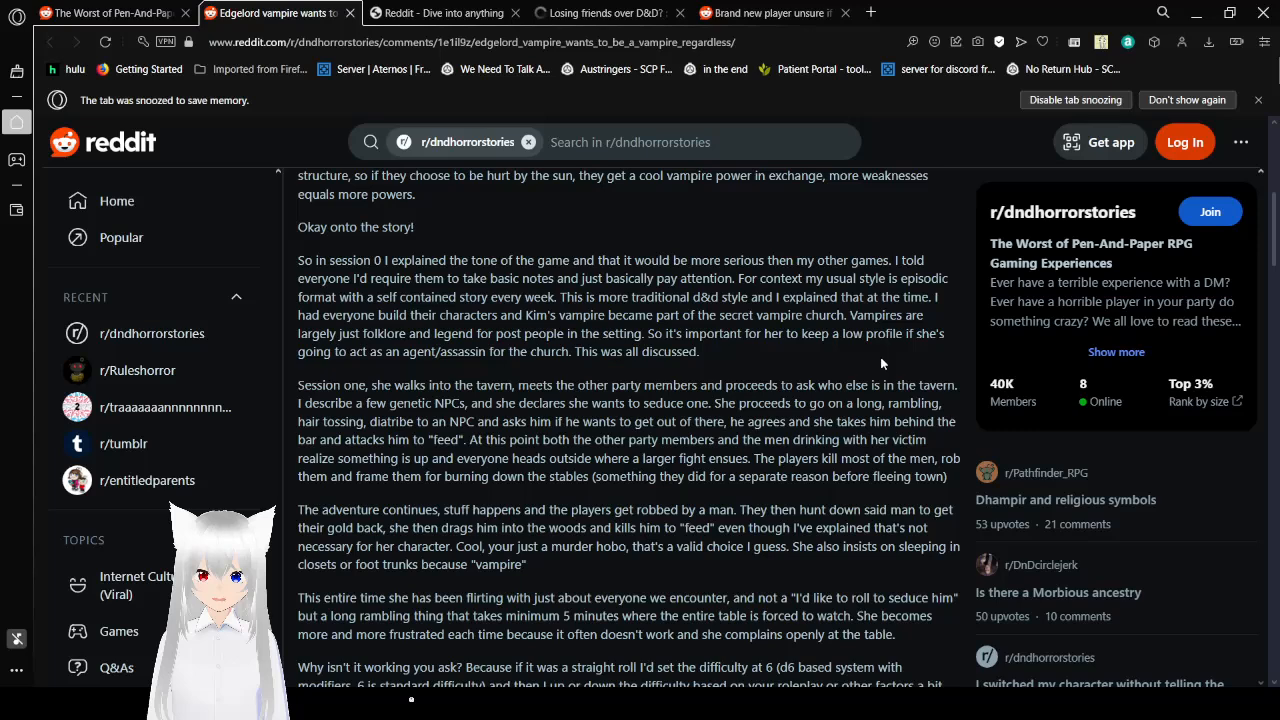
scroll(down, 3)
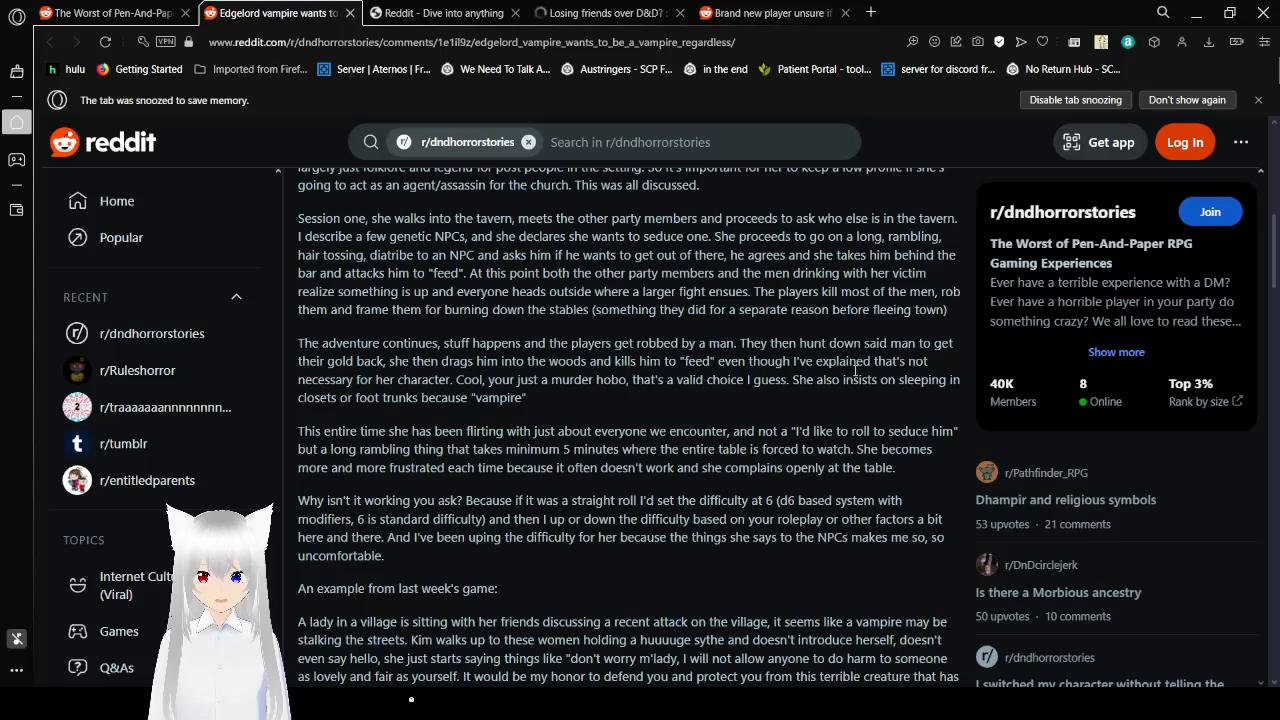
scroll(down, 3)
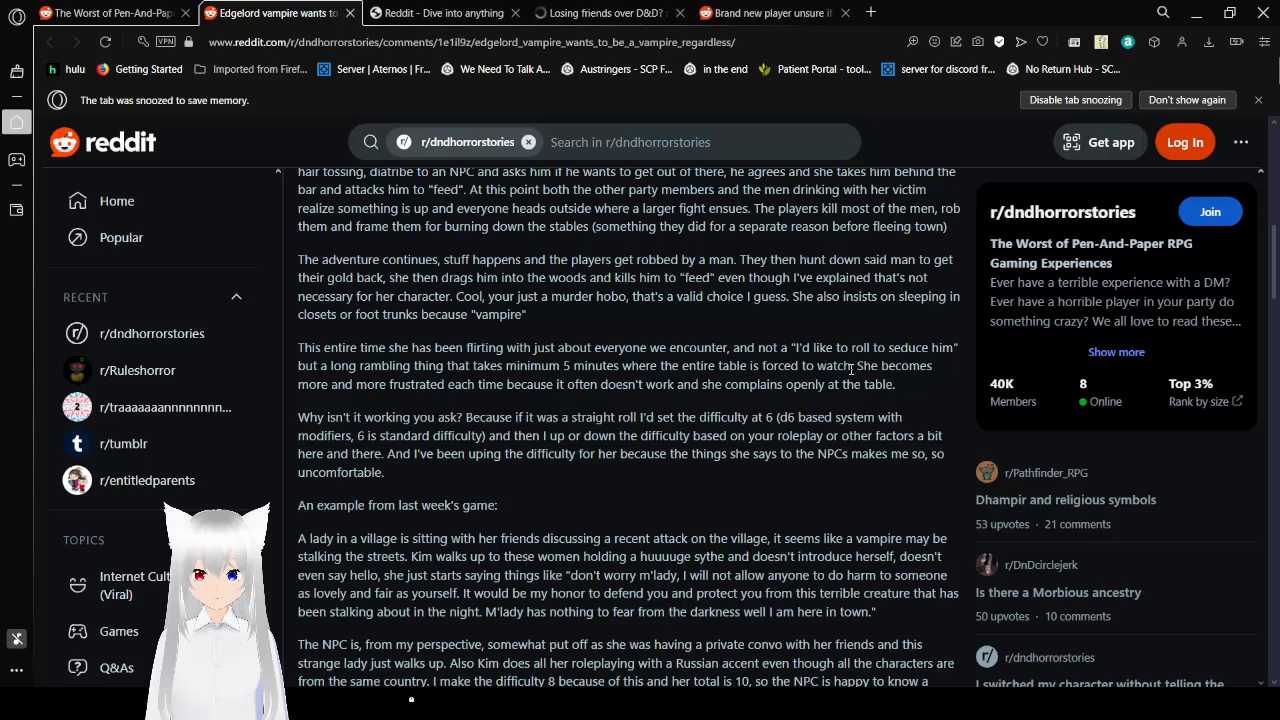
Scroll past the werewolf scythe paragraph to the character sheet and 'Info' crit fail section.
scroll(down, 3)
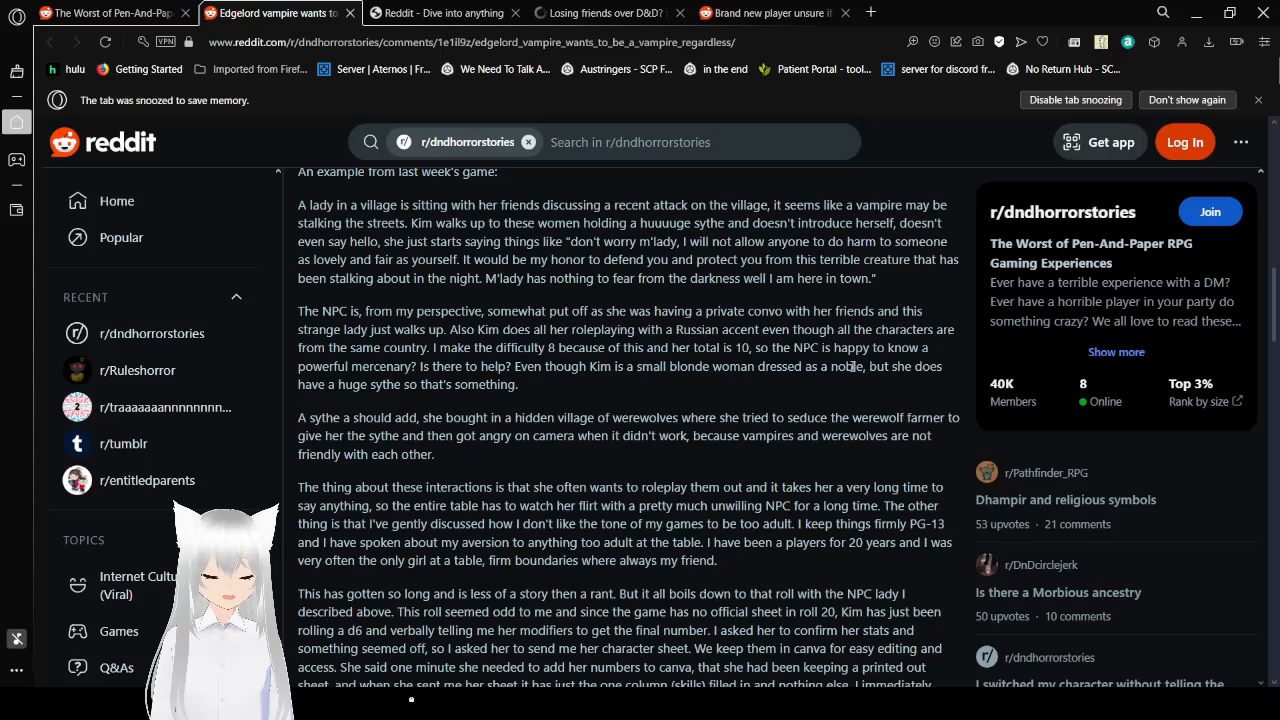
scroll(down, 3)
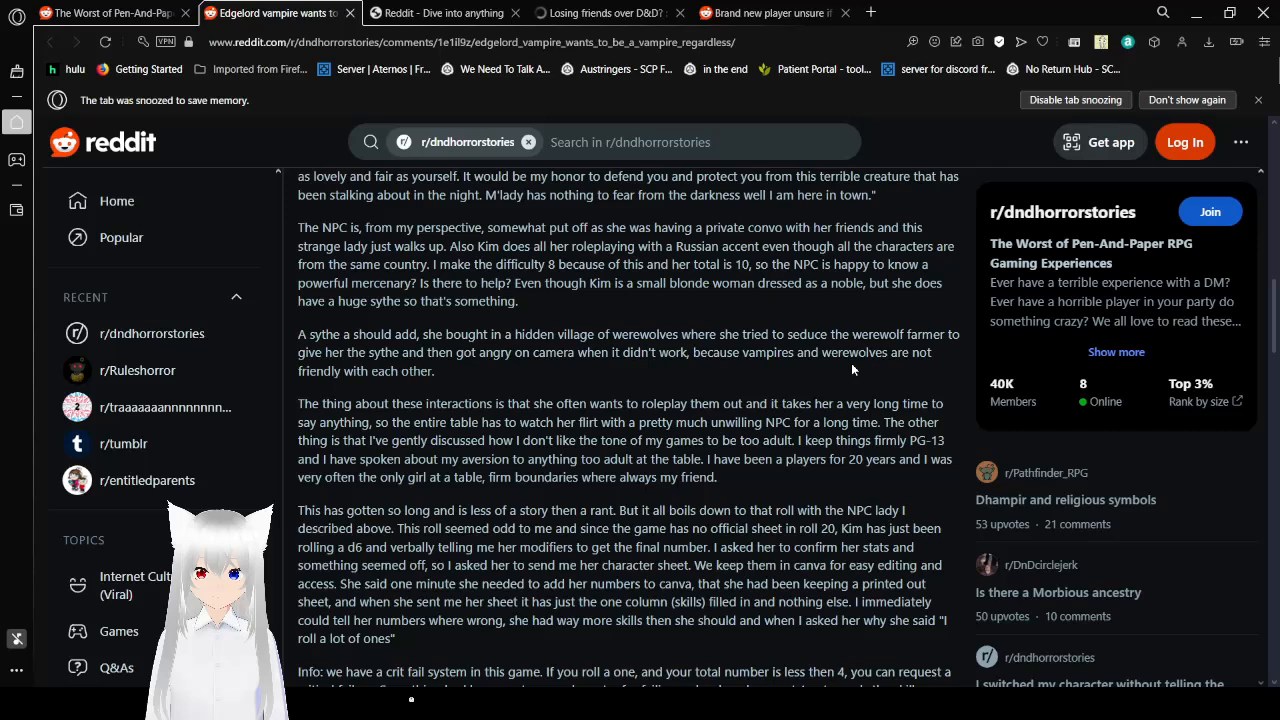
Scroll the Edgelord vampire post down to its Edit note and Add a Comment box.
scroll(down, 3)
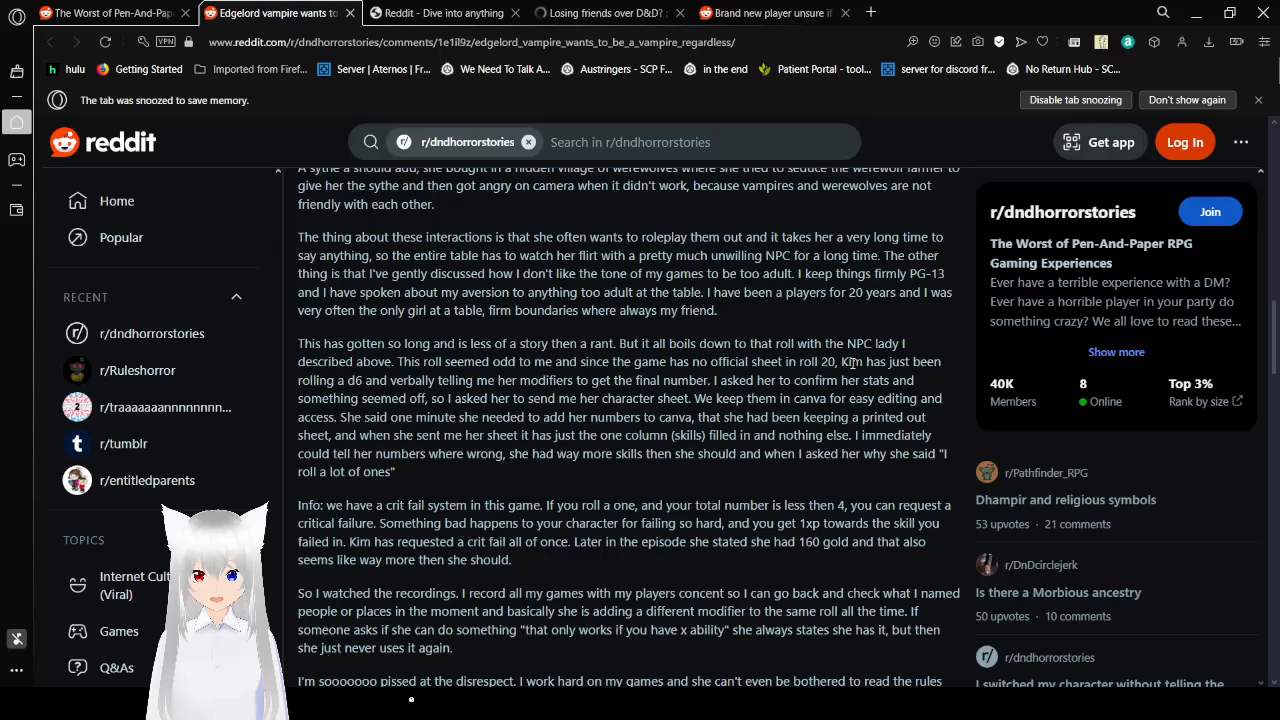
scroll(down, 3)
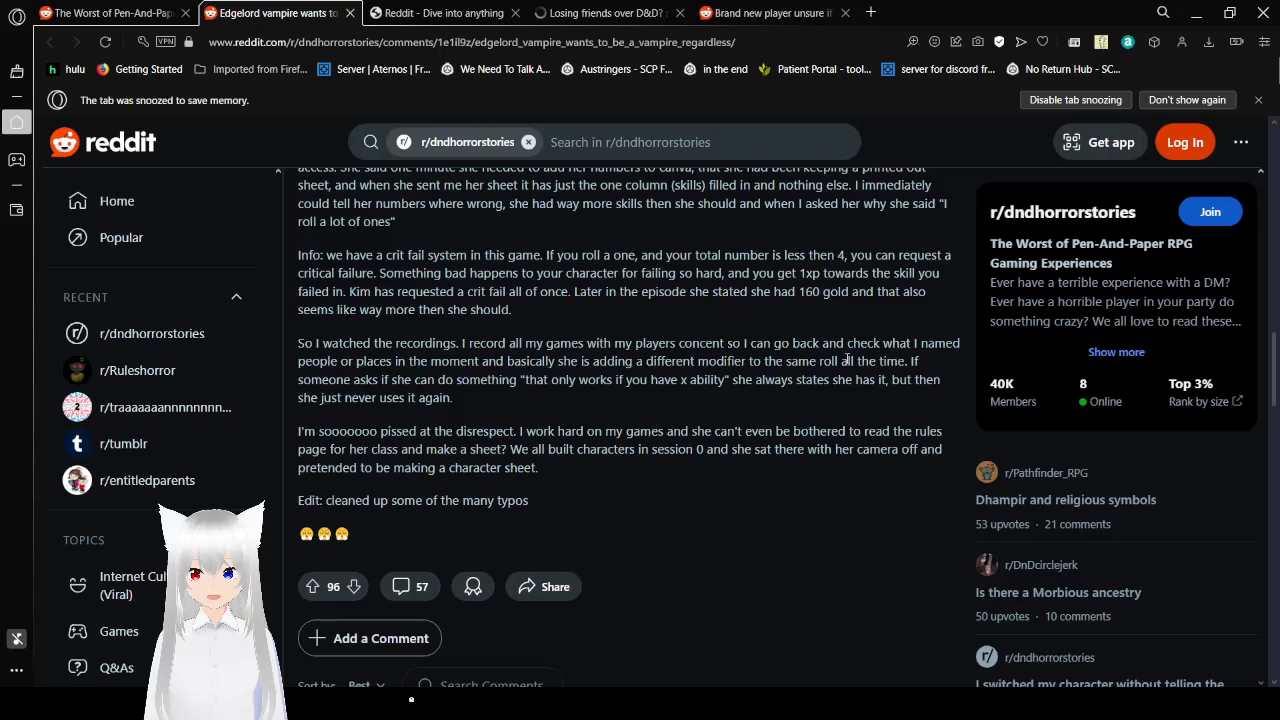
scroll(down, 3)
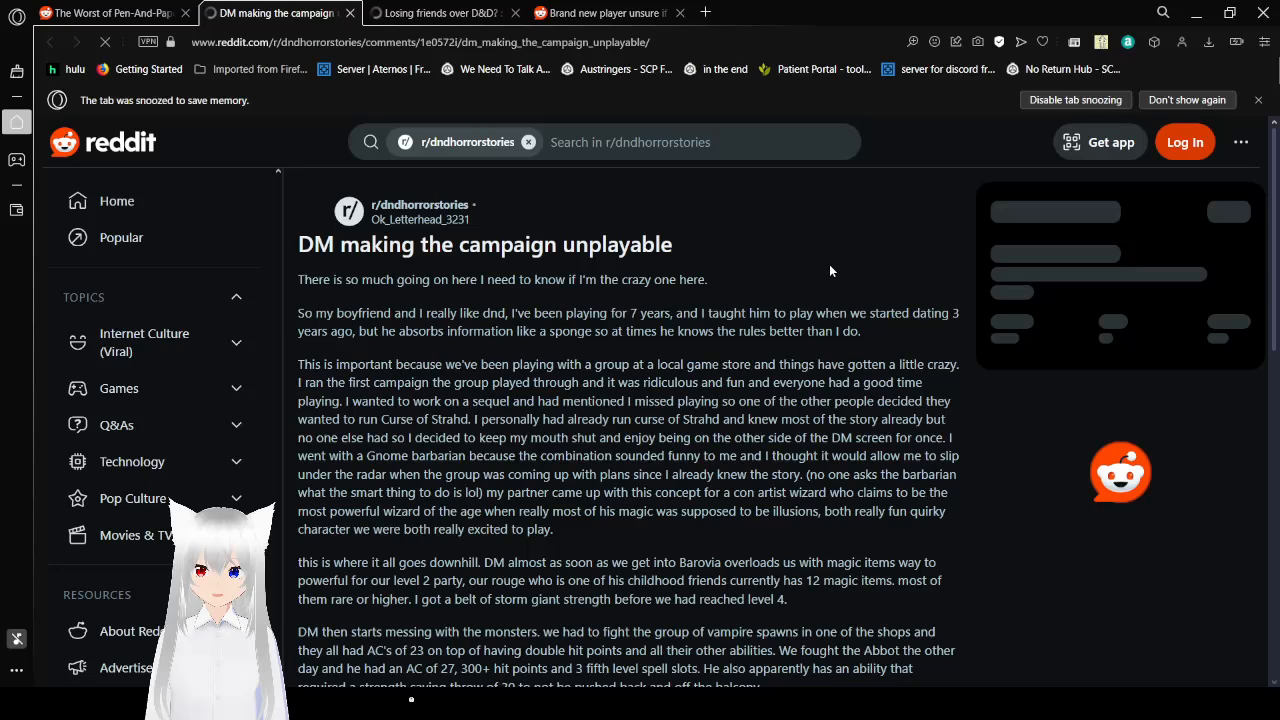
Scroll into the 'DM making the campaign unplayable' post body, reaching the overpowered monsters.
scroll(down, 3)
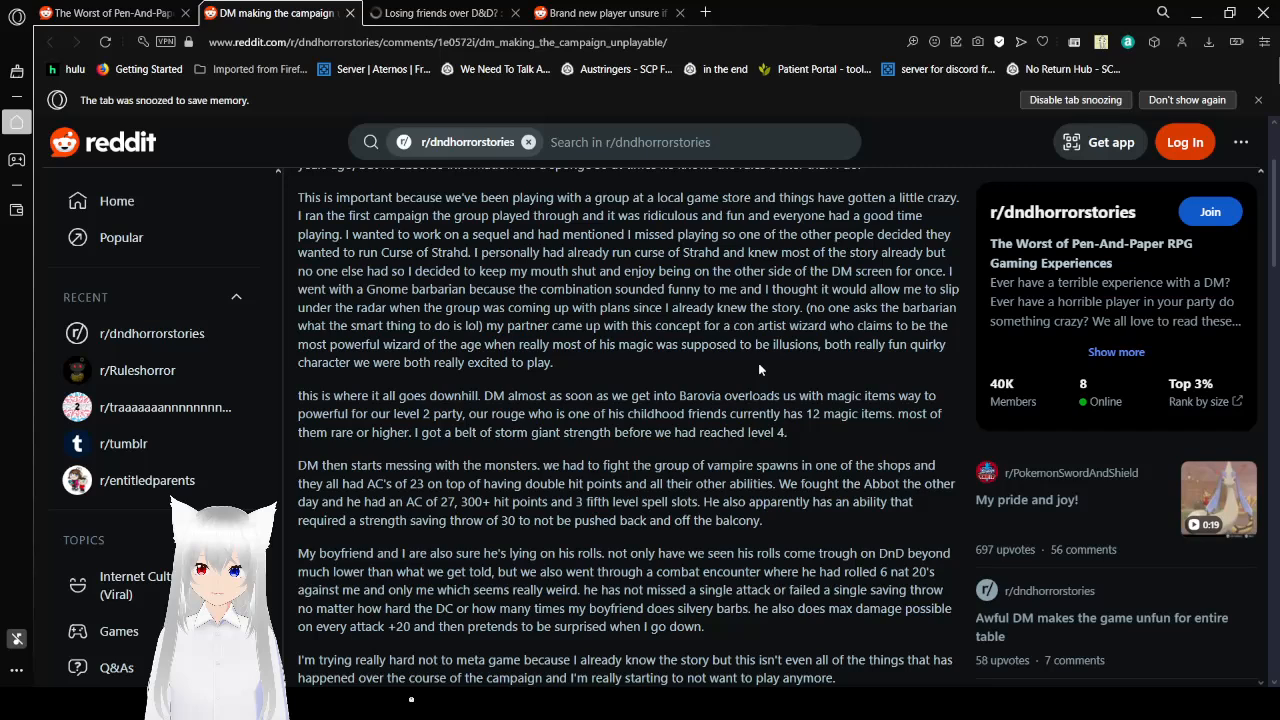
Scroll the 'DM making the campaign unplayable' post toward the tarroka cards paragraph.
scroll(down, 3)
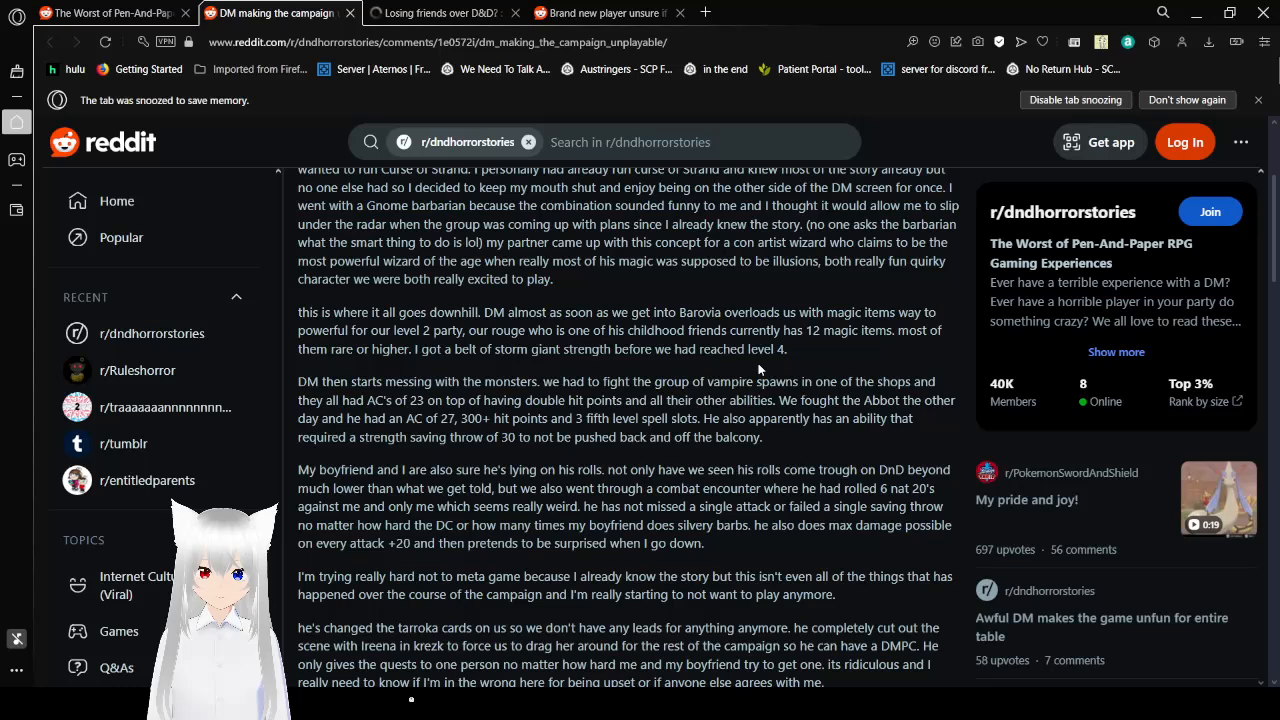
scroll(down, 3)
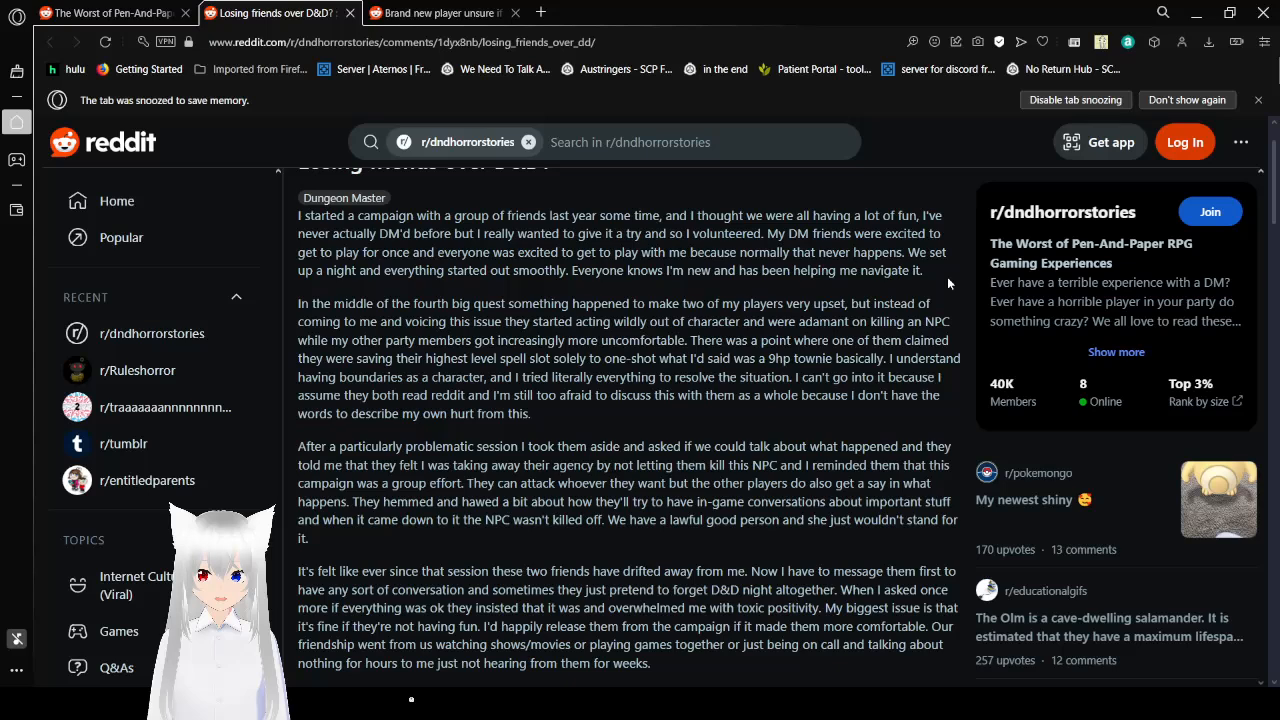
Scroll the 'Losing friends over D&D' post to the jealousy accusation and NPC scientist ETA.
scroll(down, 3)
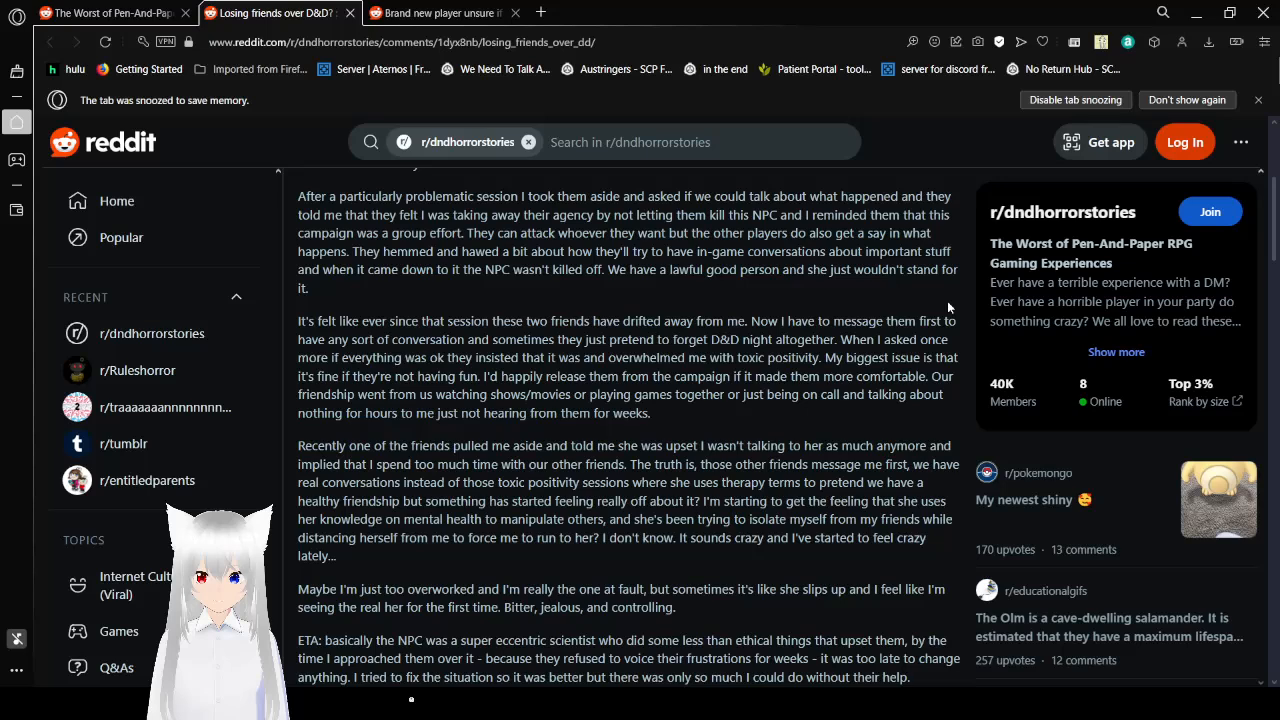
Scroll the losing-friends story further down to bring the ETA paragraph into view.
scroll(down, 3)
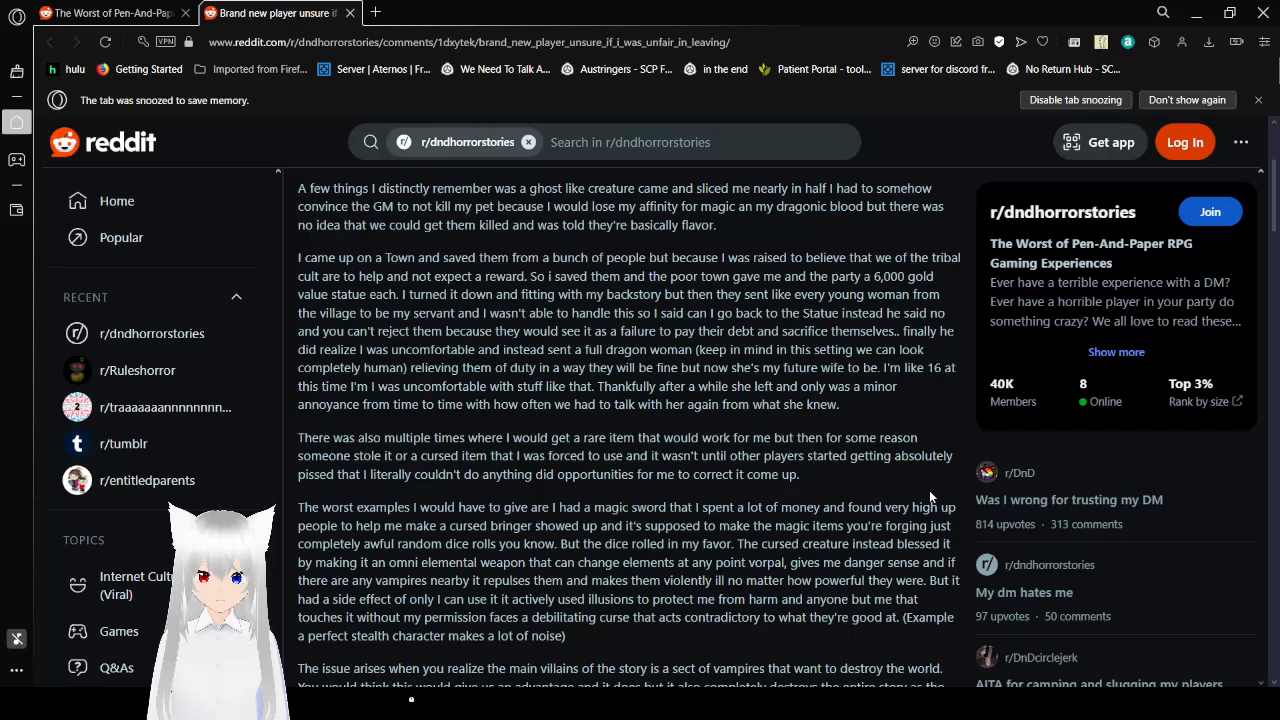
Scroll the 'Brand new player' post to the sword's theft and the snow queen's curse.
scroll(down, 3)
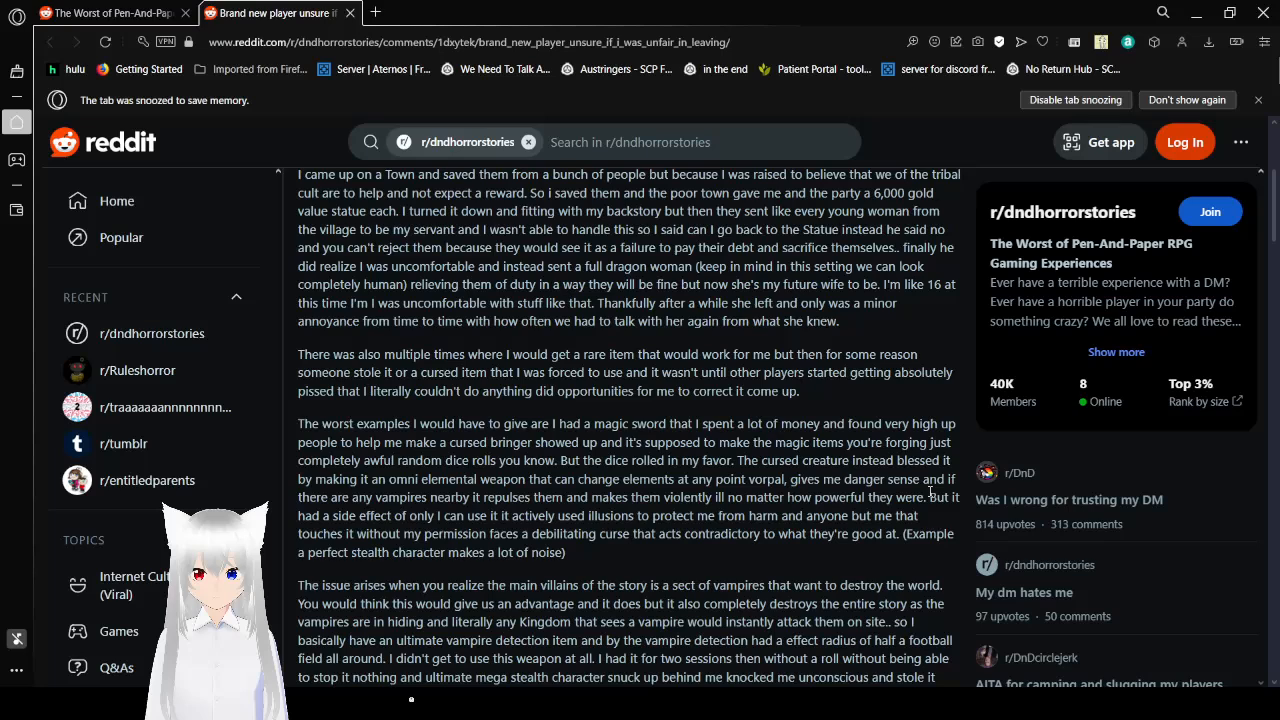
scroll(down, 3)
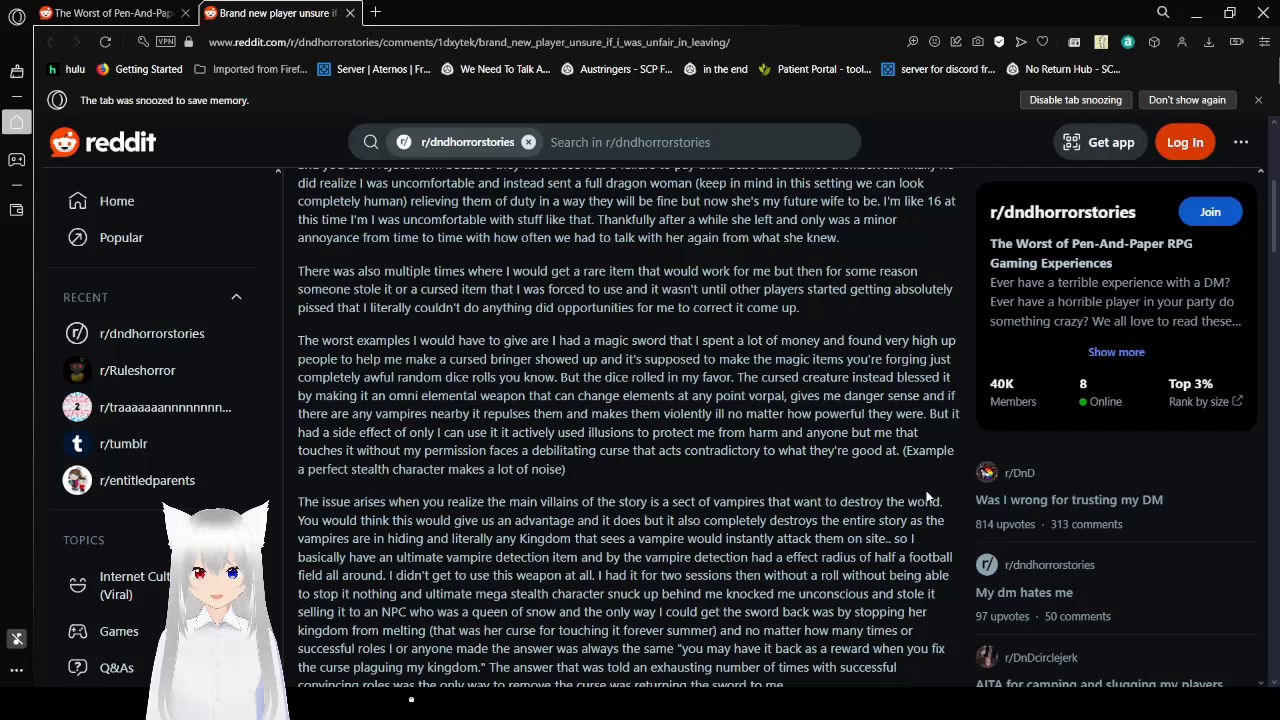
Scroll the post to the GM refusing to remove the vampire effect and the dragon slayer sword.
scroll(down, 3)
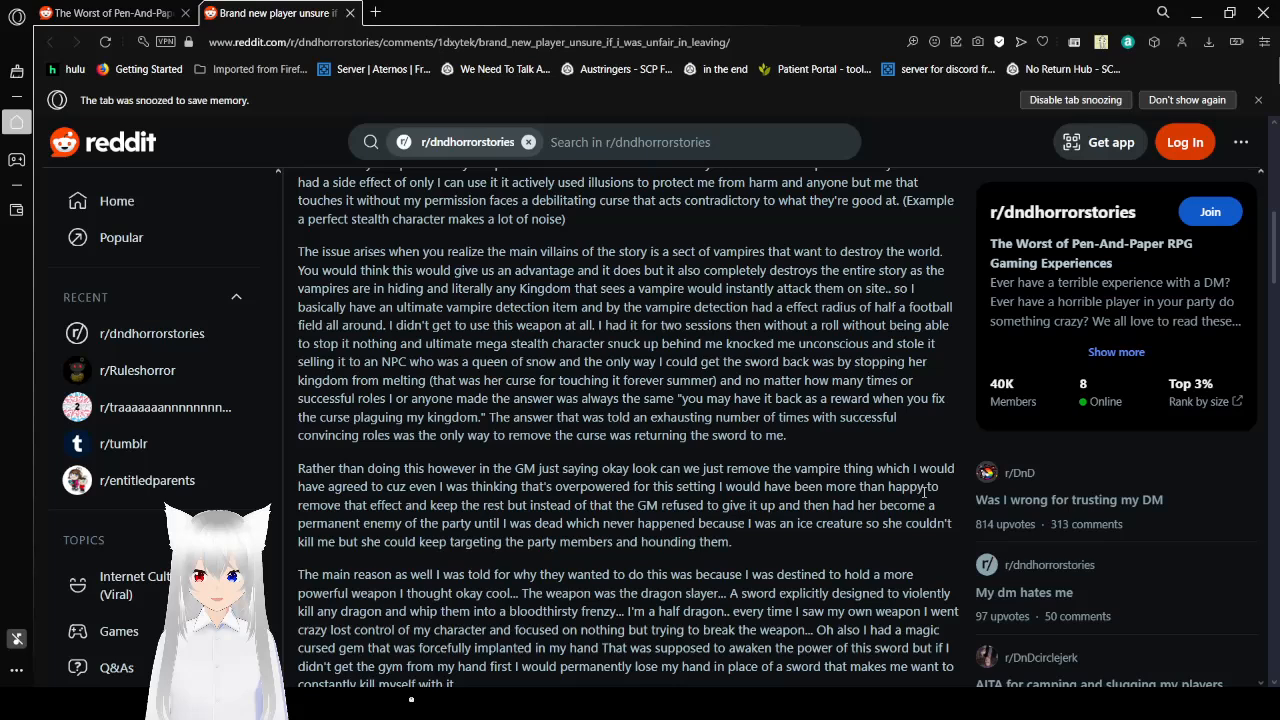
Scroll on to the vampire detection item, cursed sword, and the NPC's unpermitted transformation magic.
scroll(down, 3)
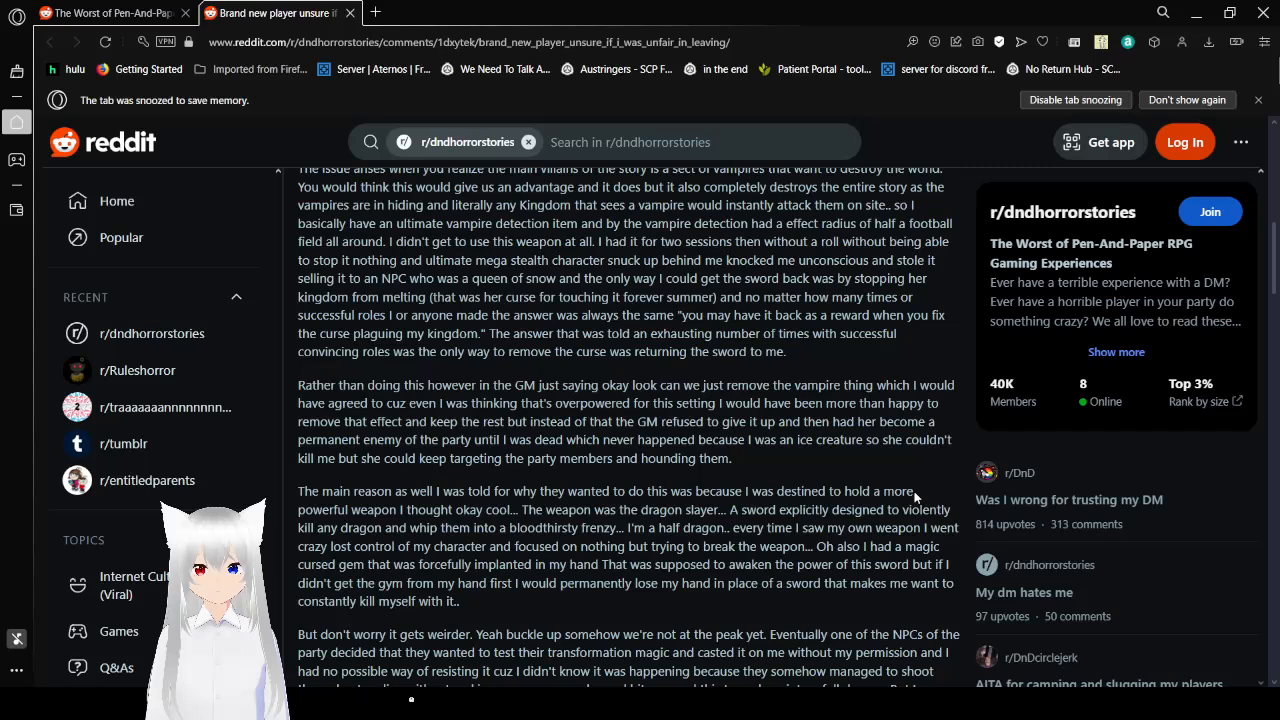
Scroll to the stolen late-game gear, the god axe, and the doppelganger fortress episode.
scroll(down, 3)
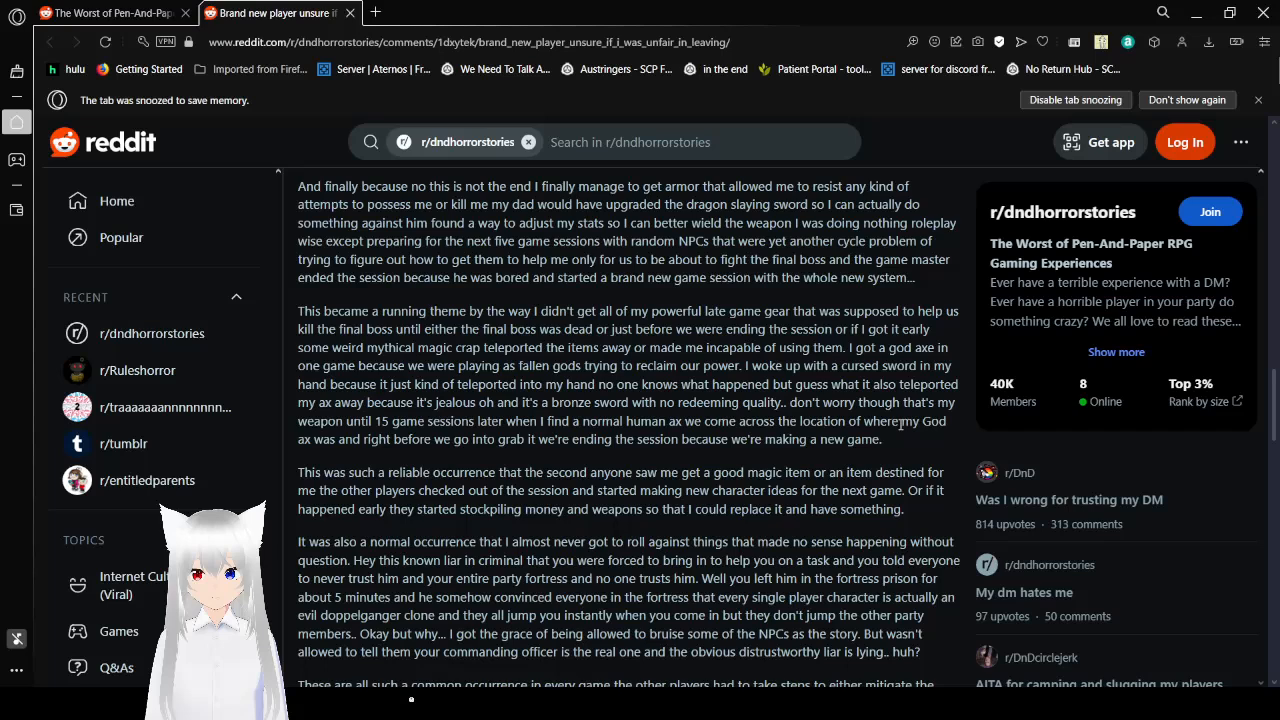
Scroll through the post's closing question down to the first comment.
scroll(down, 3)
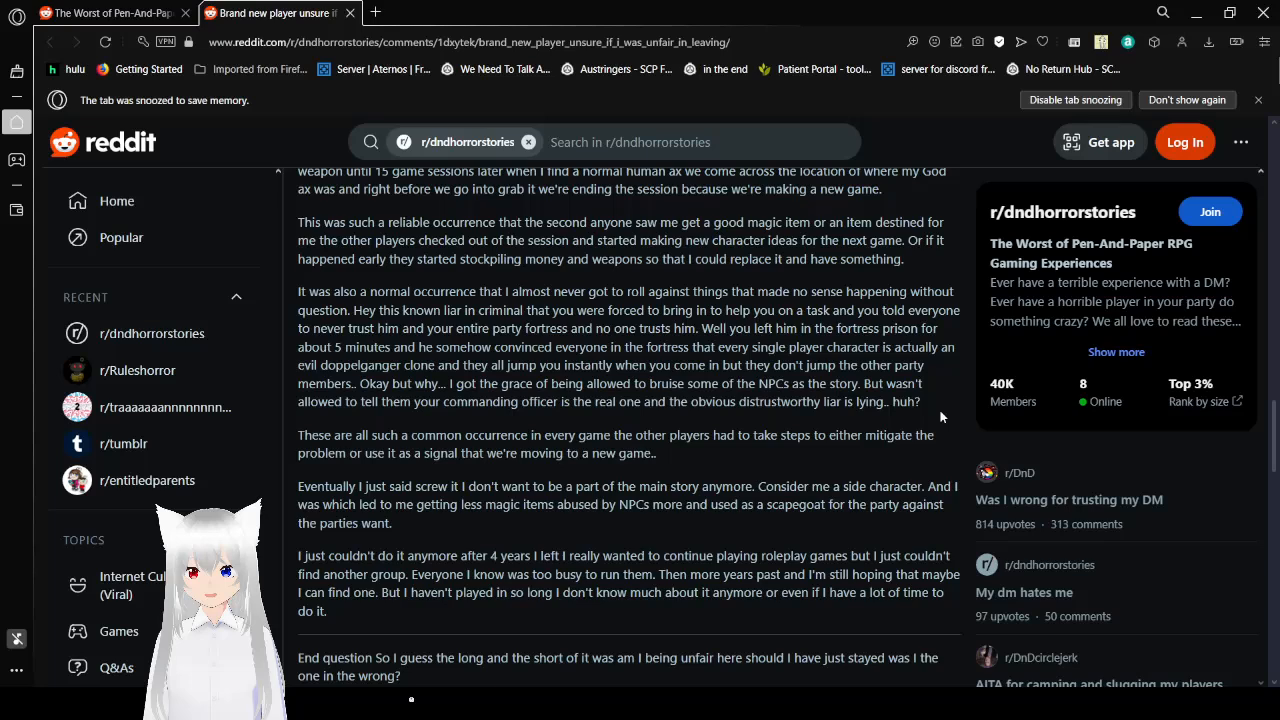
scroll(down, 3)
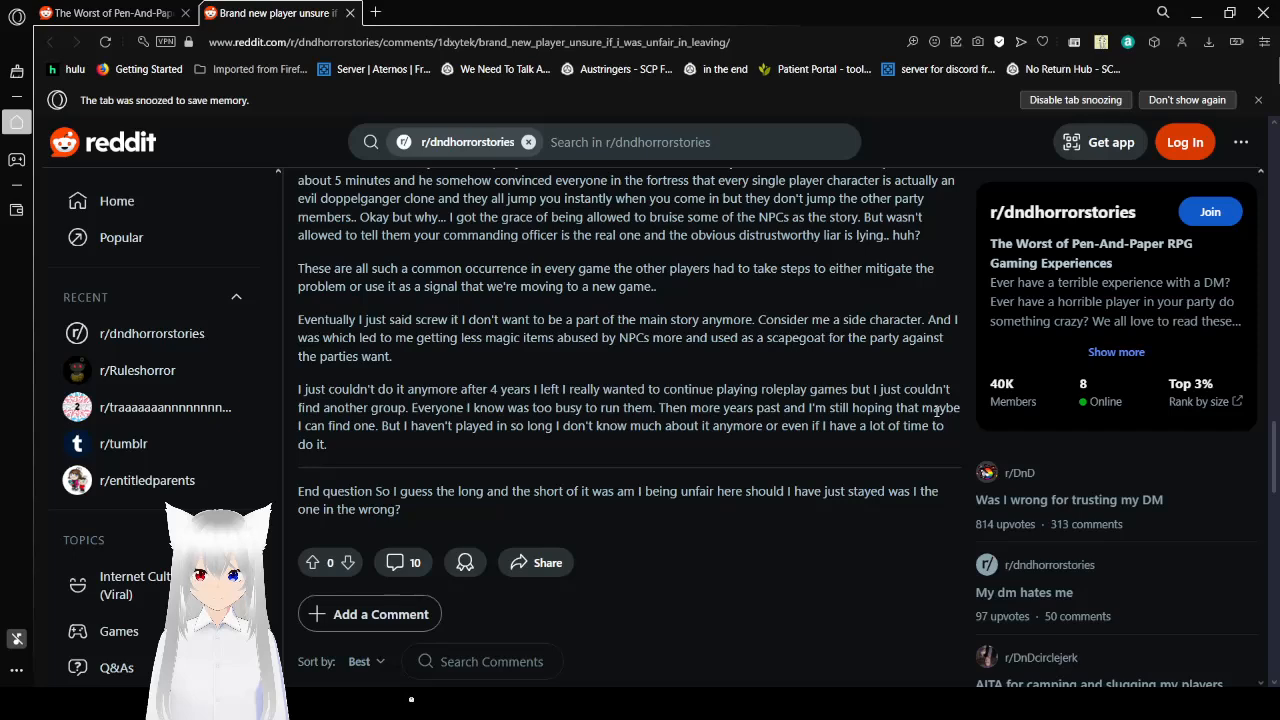
scroll(down, 3)
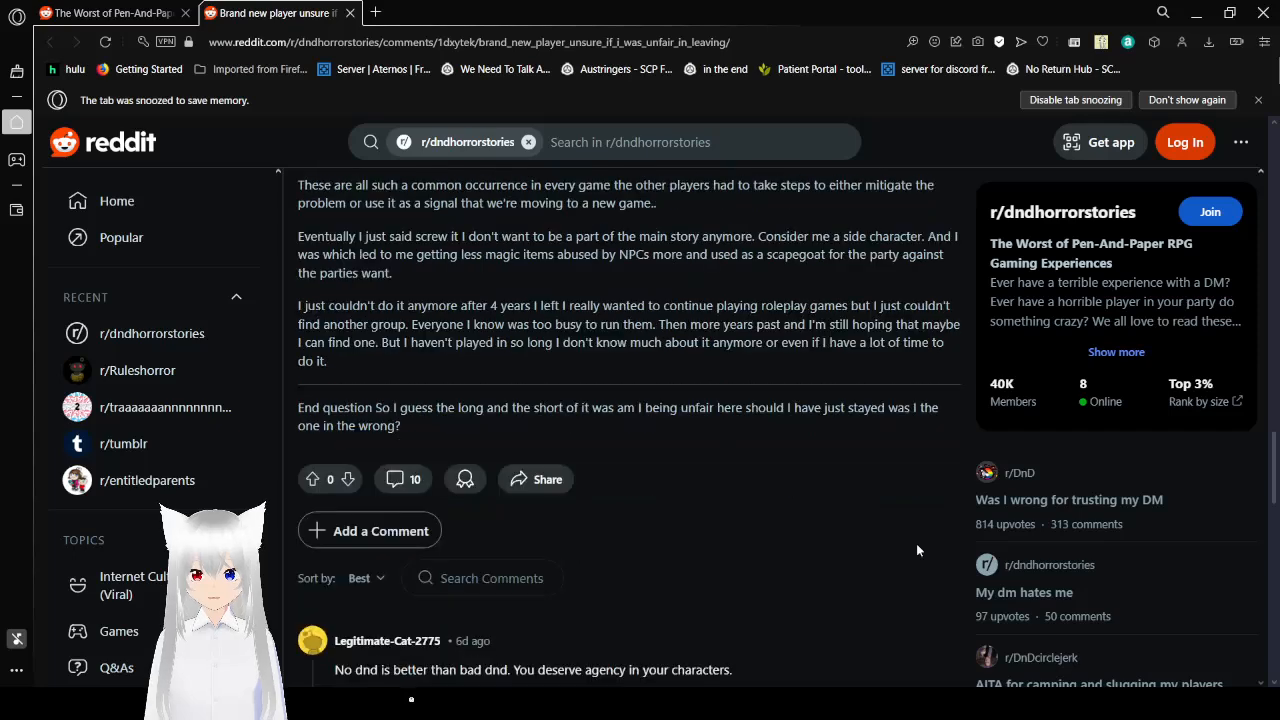